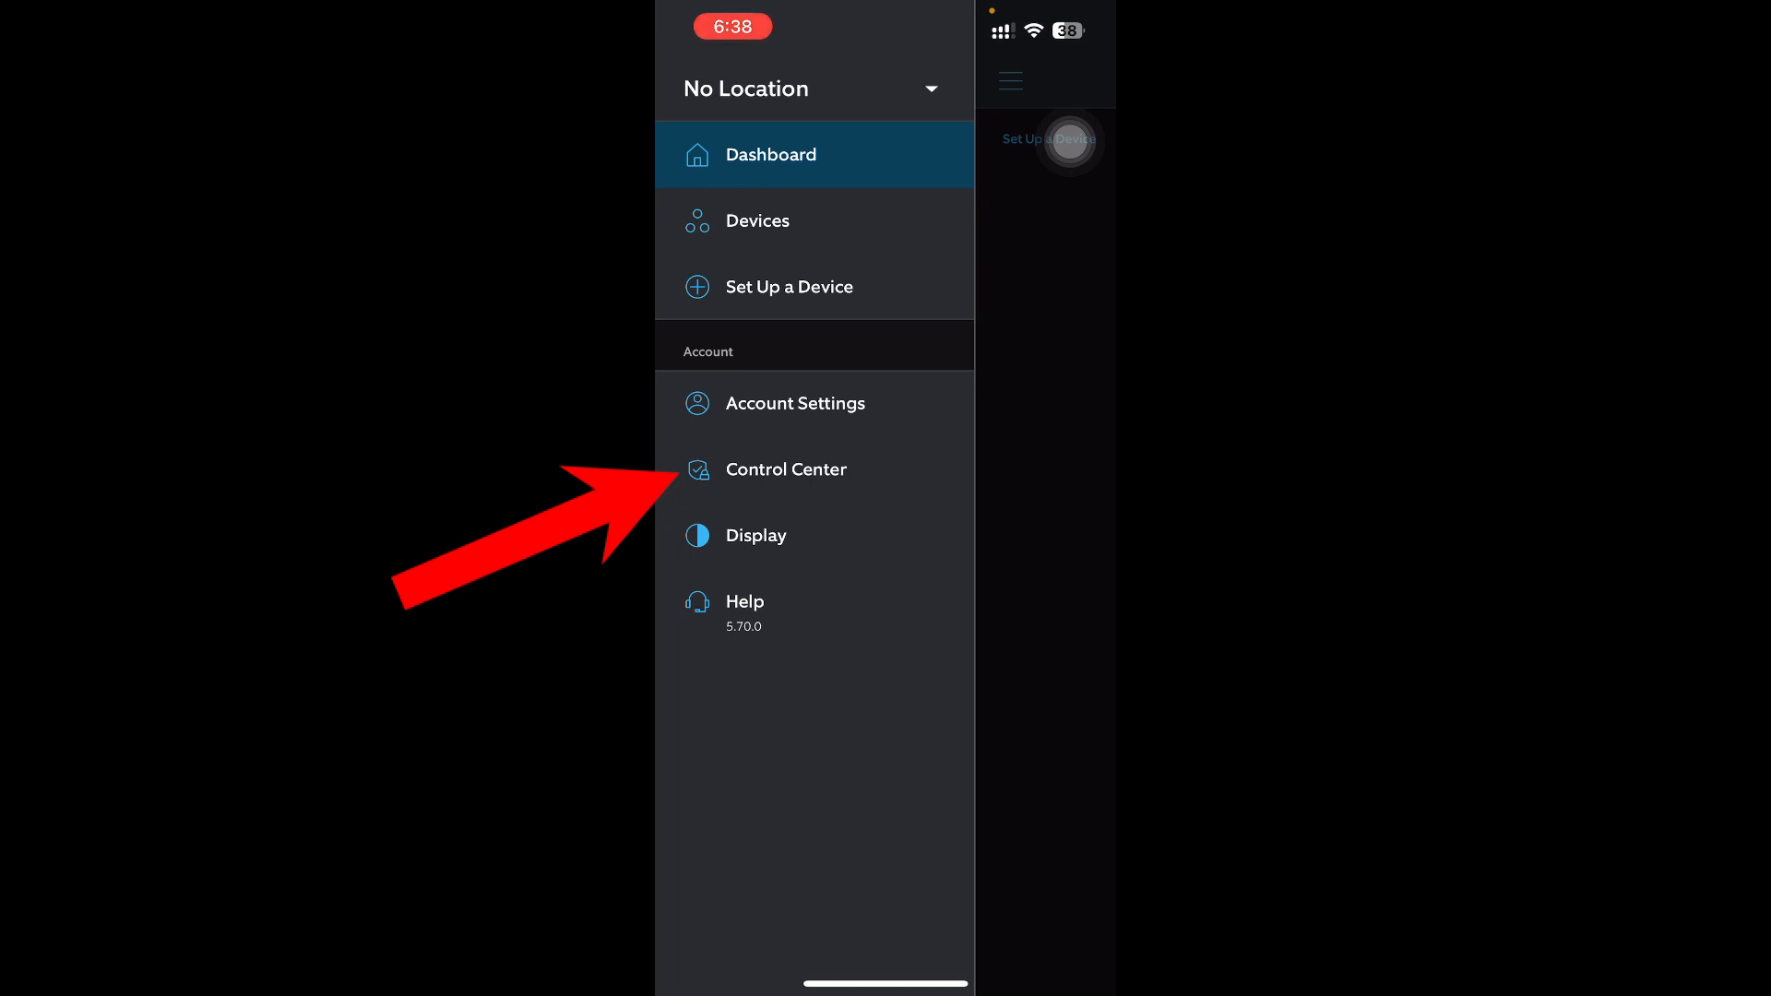
Choose Control Center under Account in the side menu.
click(784, 468)
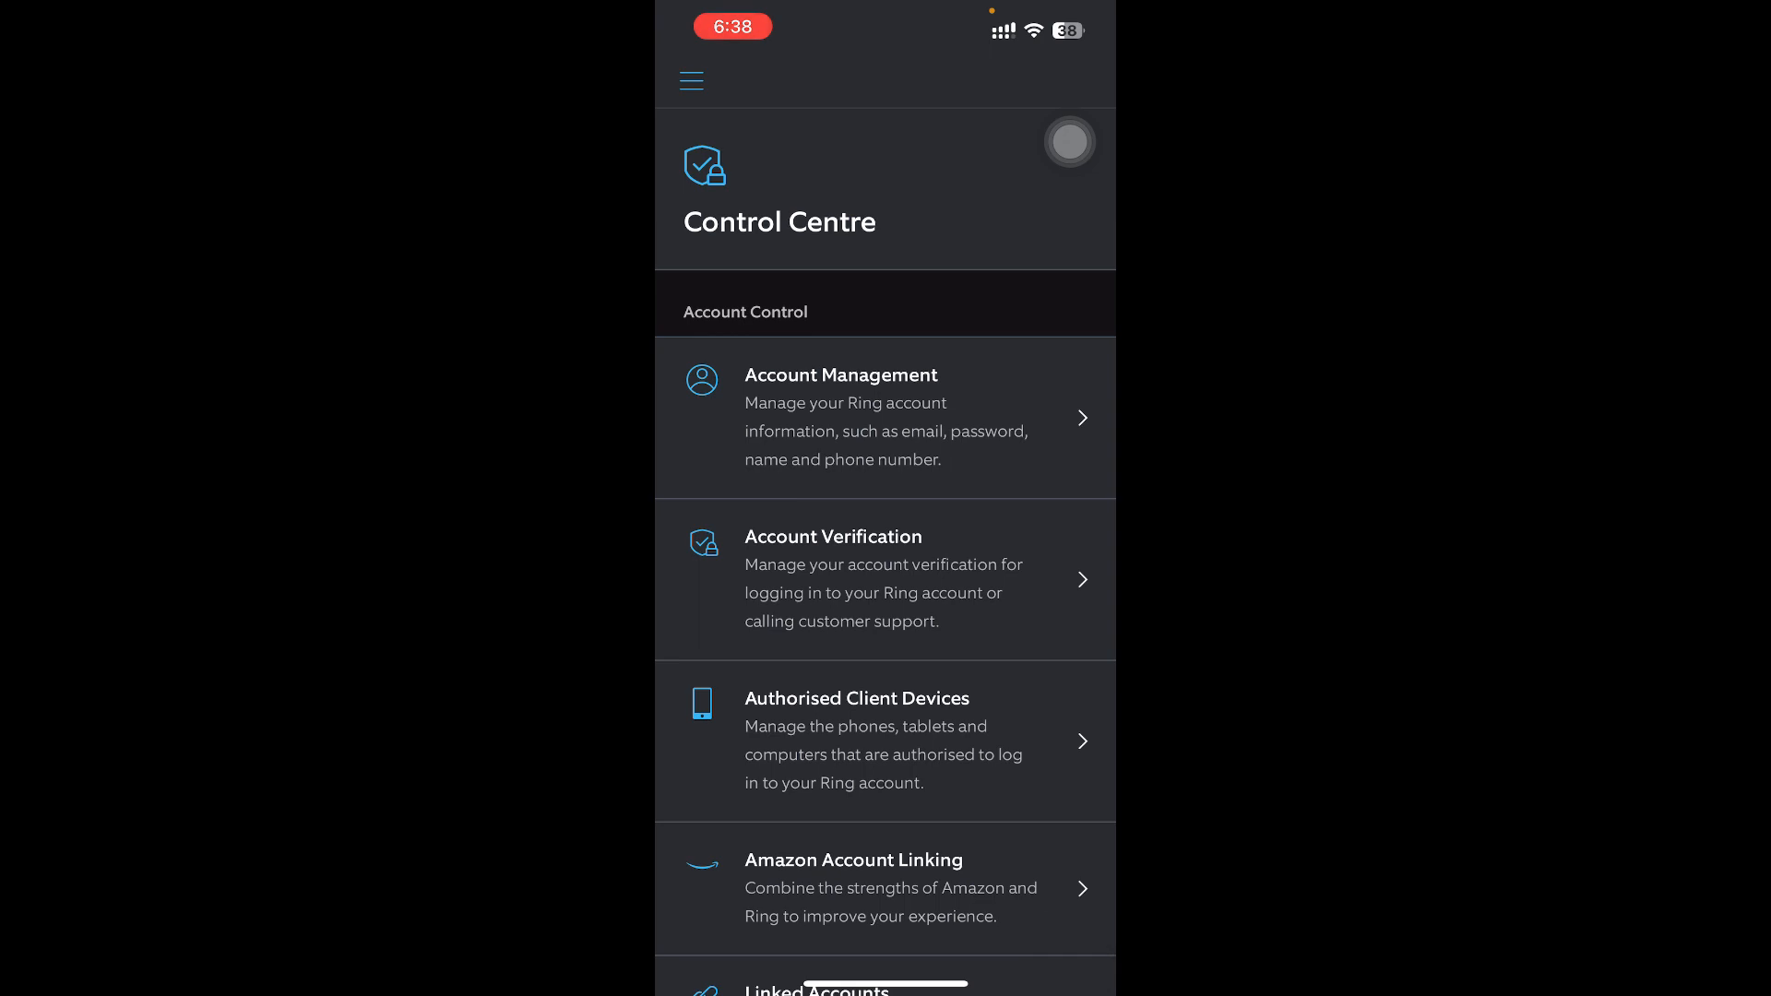
Scroll down the Control Centre to the Help section with Customer Support.
scroll(down, 3)
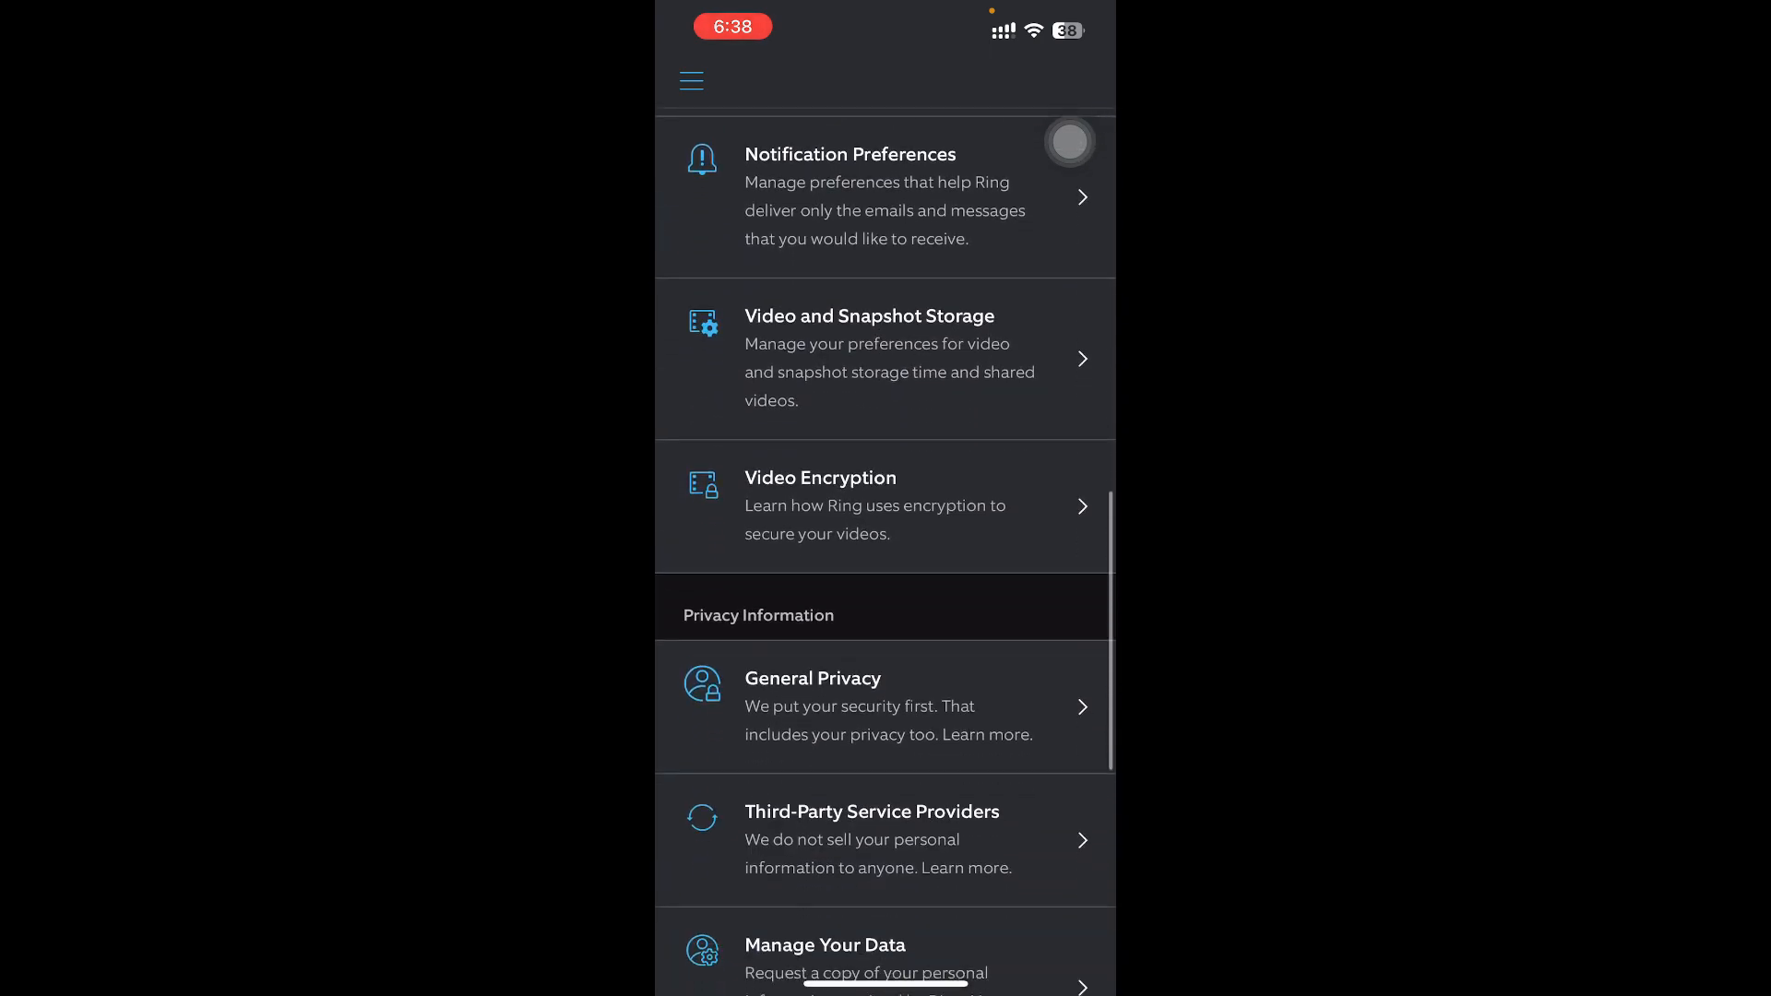
scroll(down, 3)
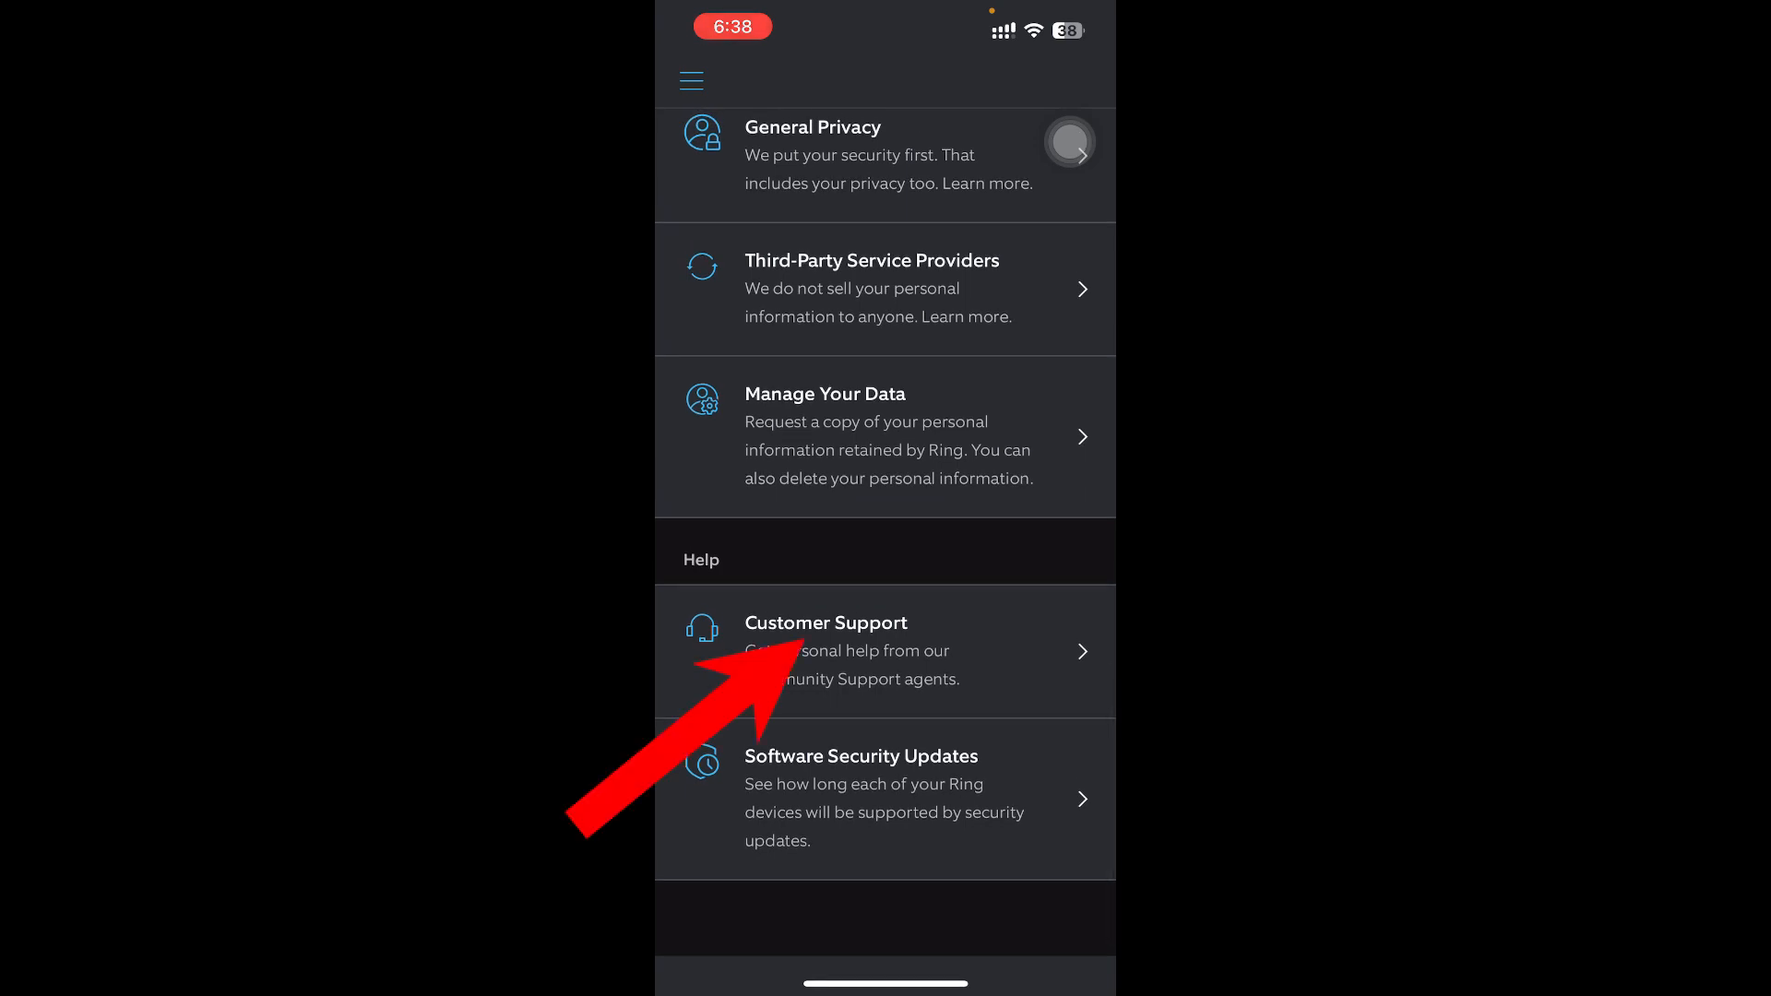
Open Customer Support under Help and review its Contact Support and verification options.
click(826, 622)
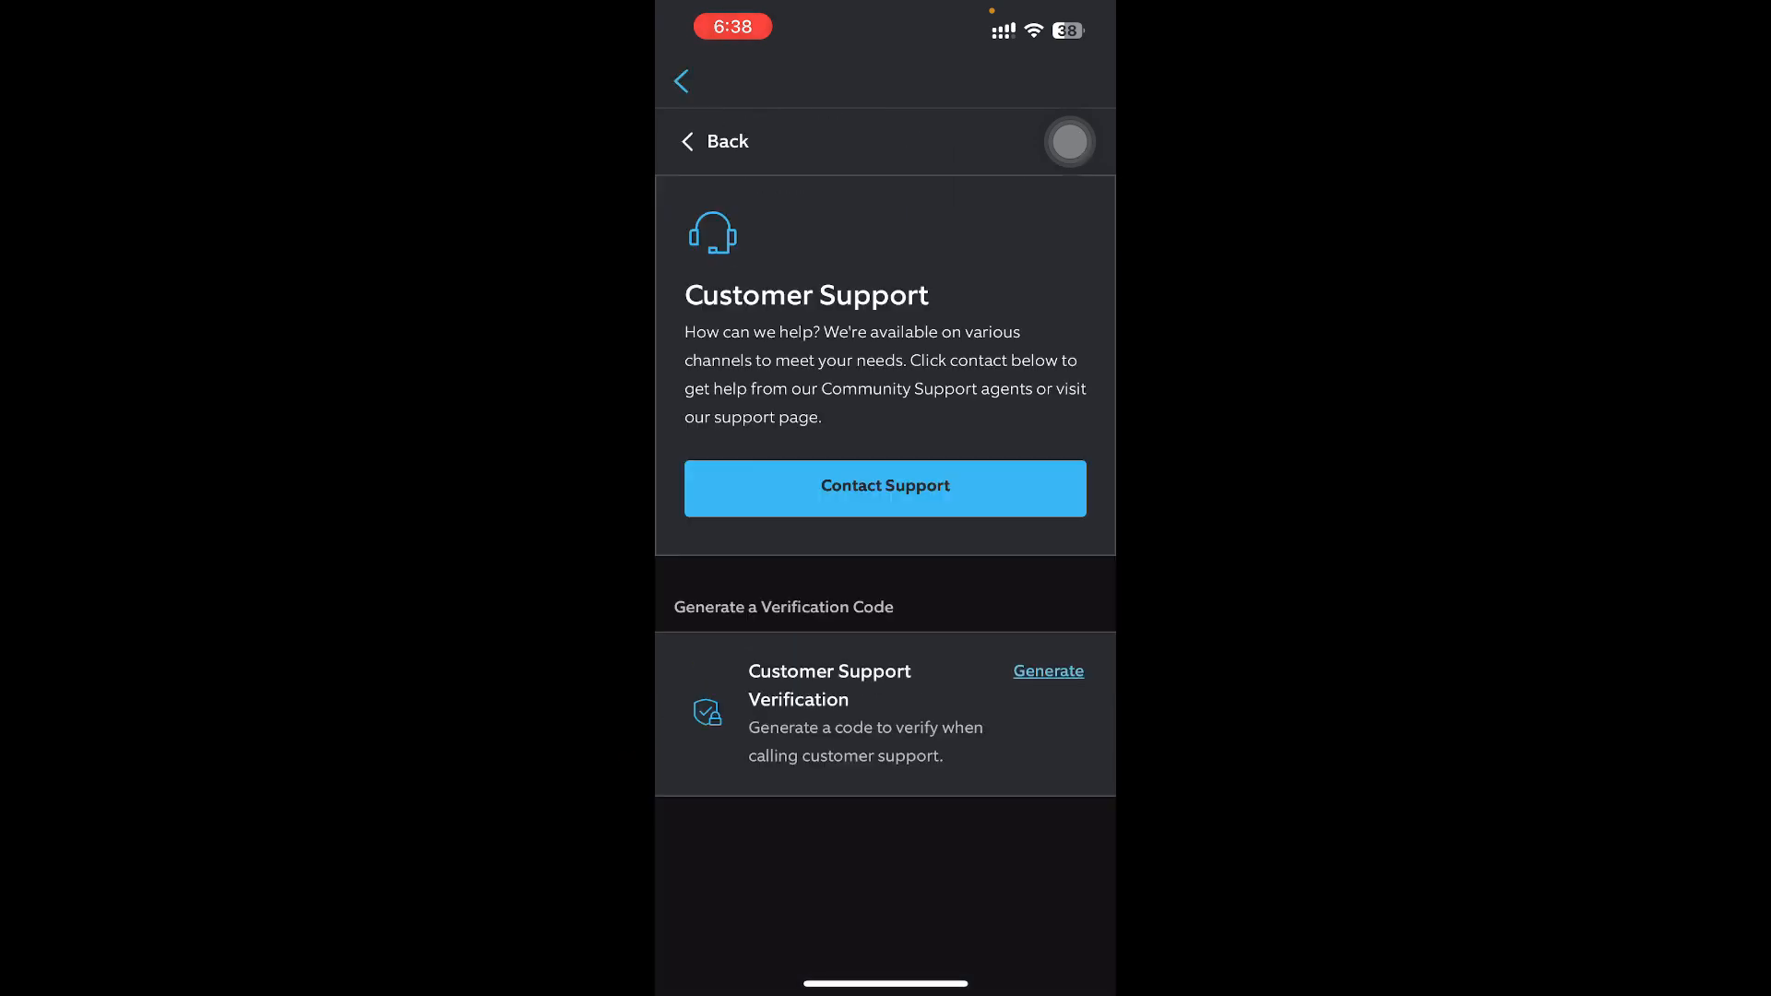
scroll(up, 3)
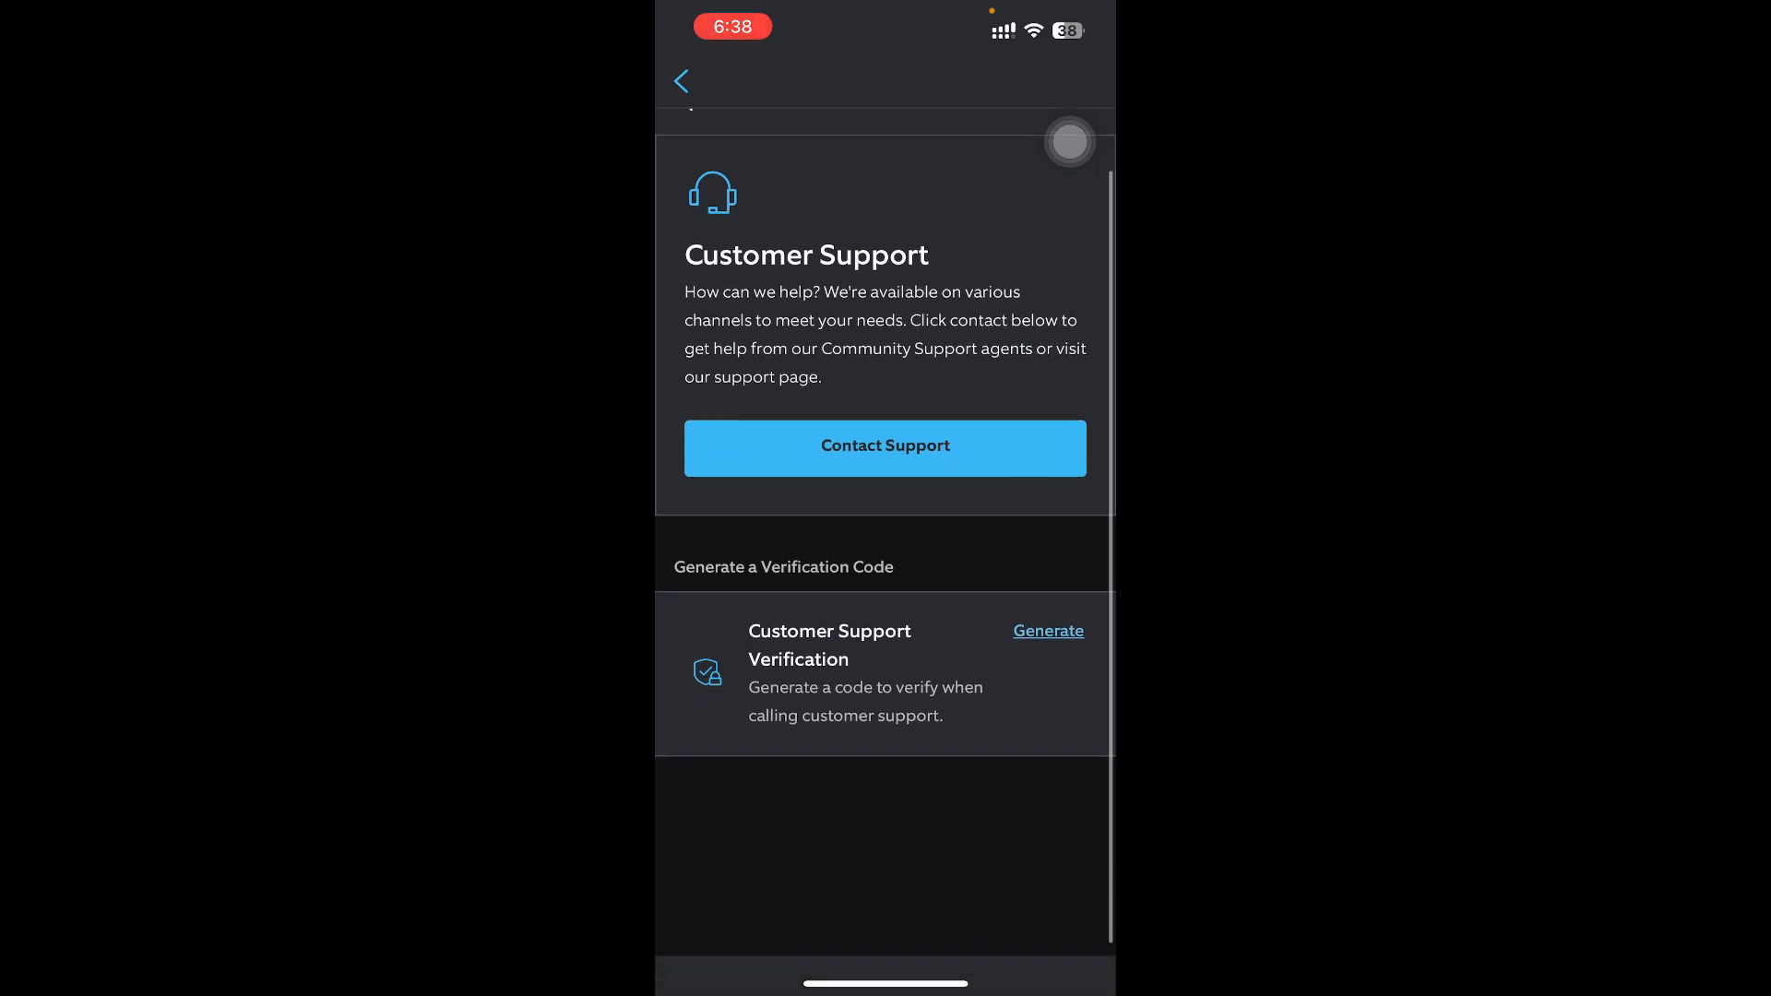
scroll(down, 3)
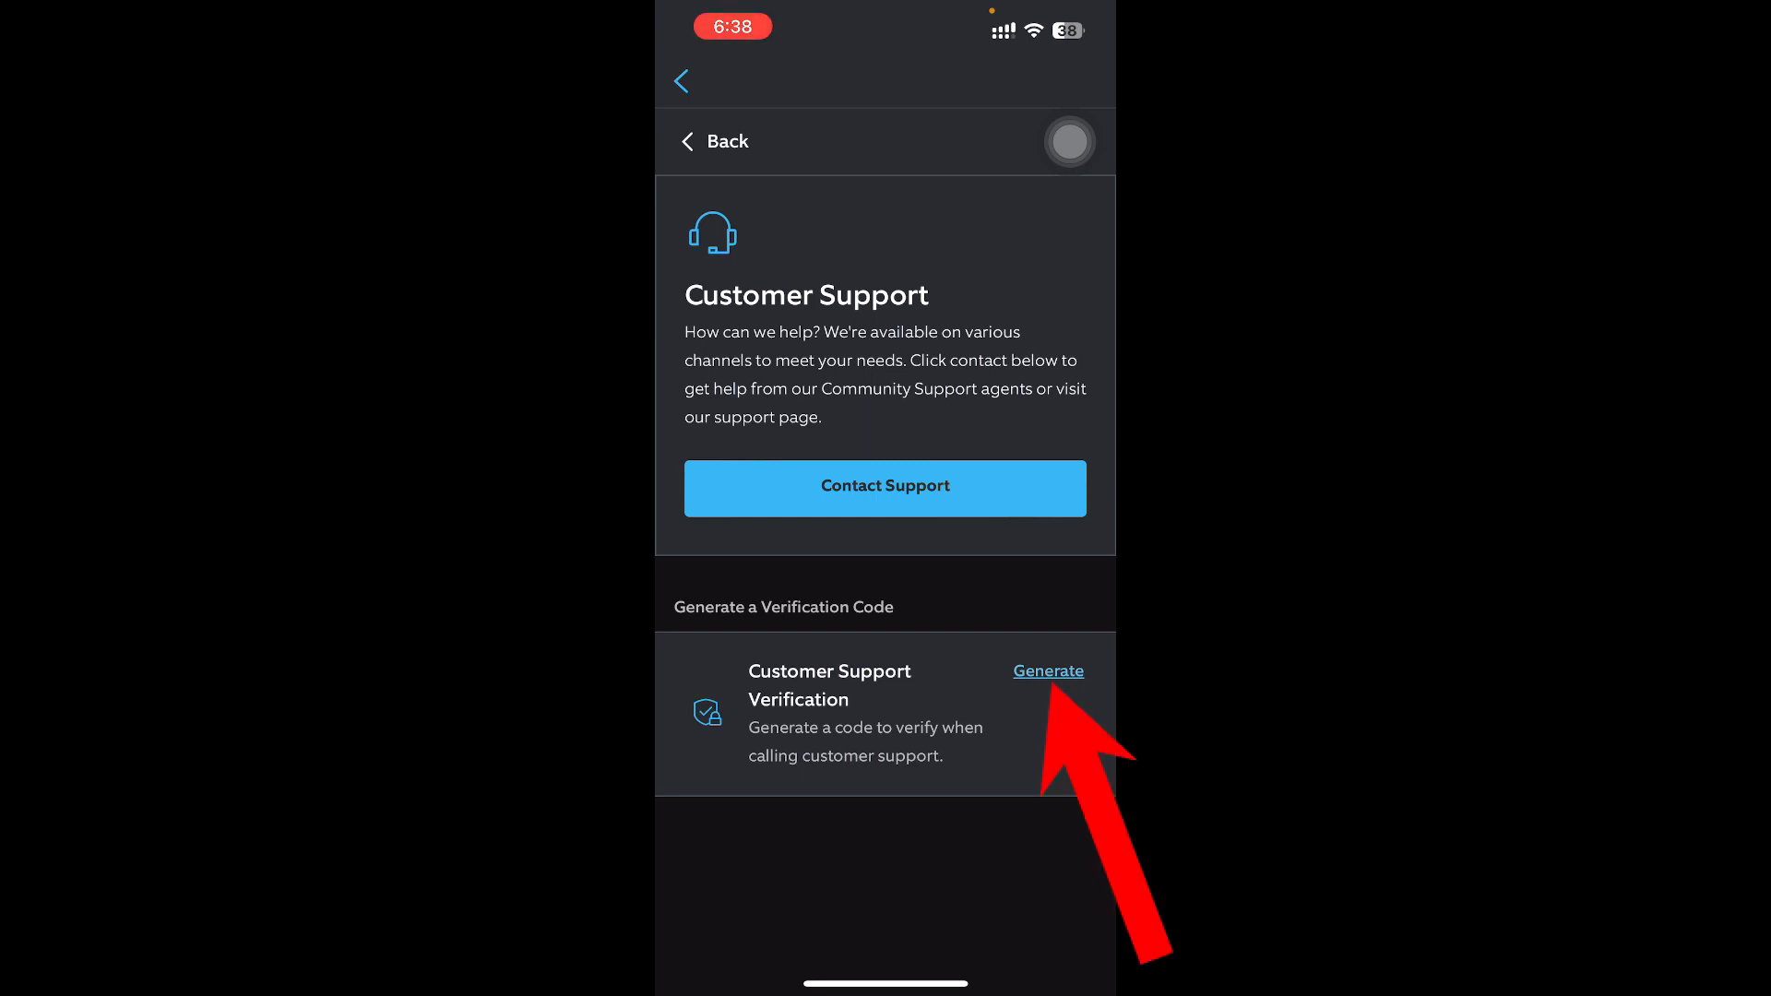
click(1047, 670)
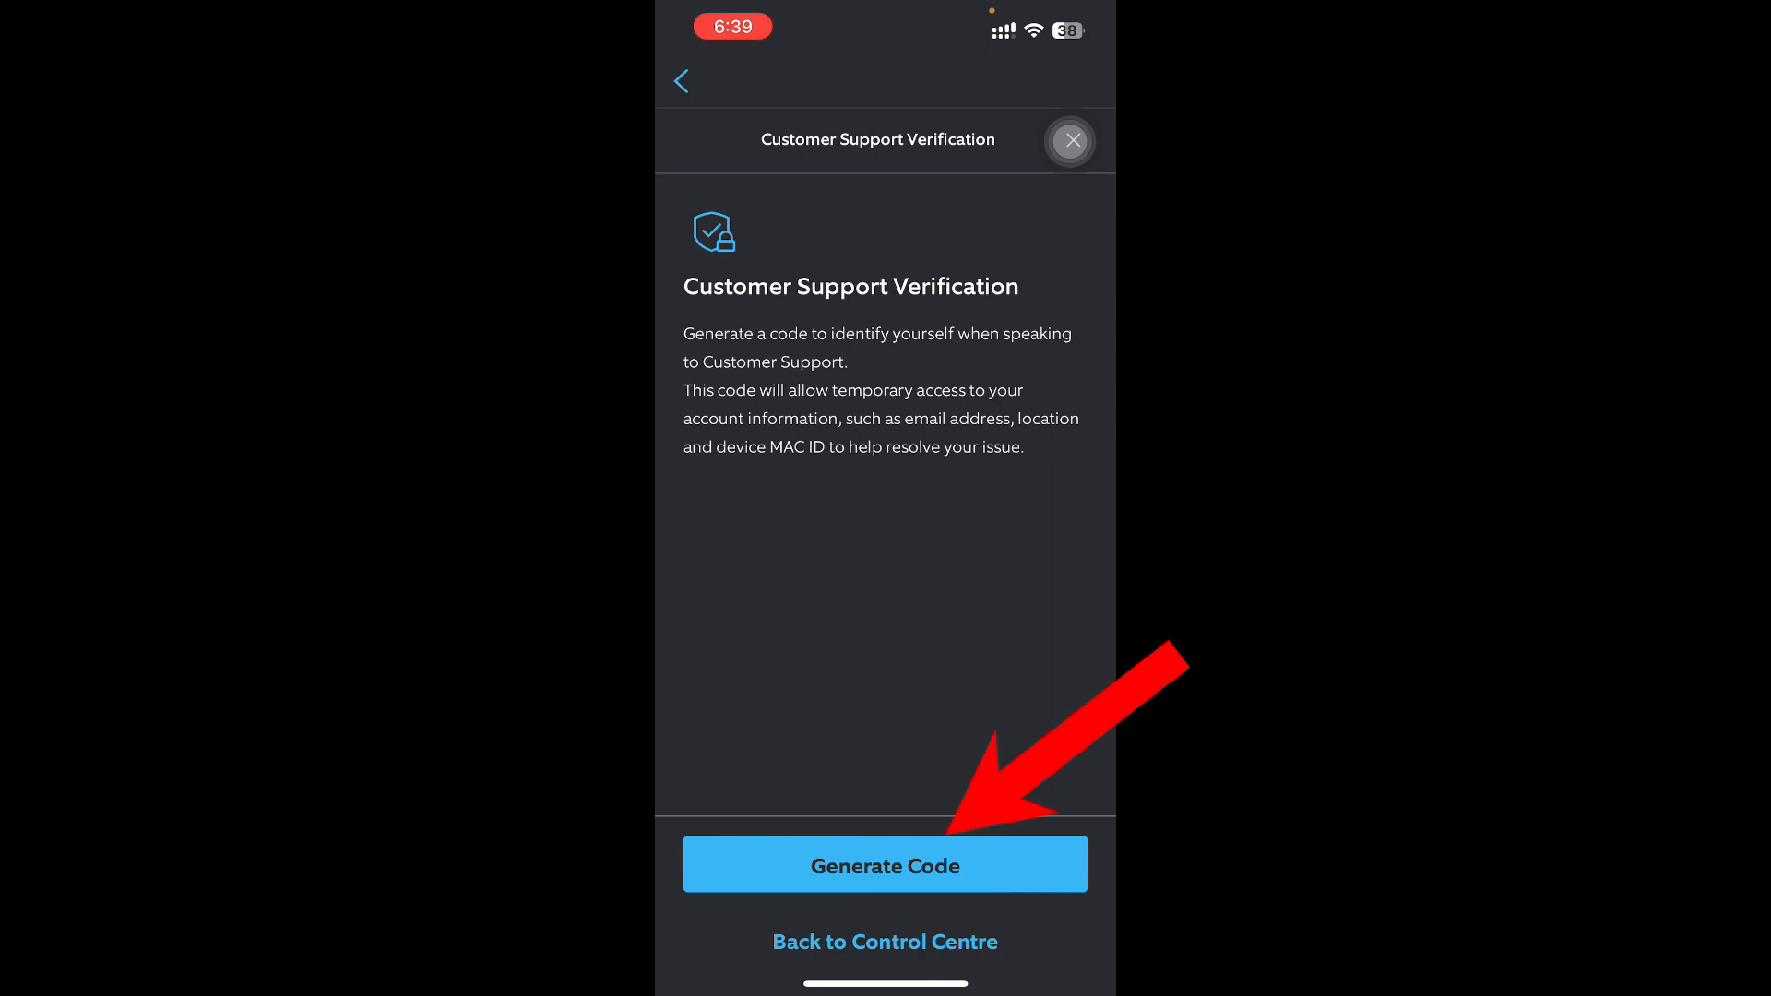
click(884, 865)
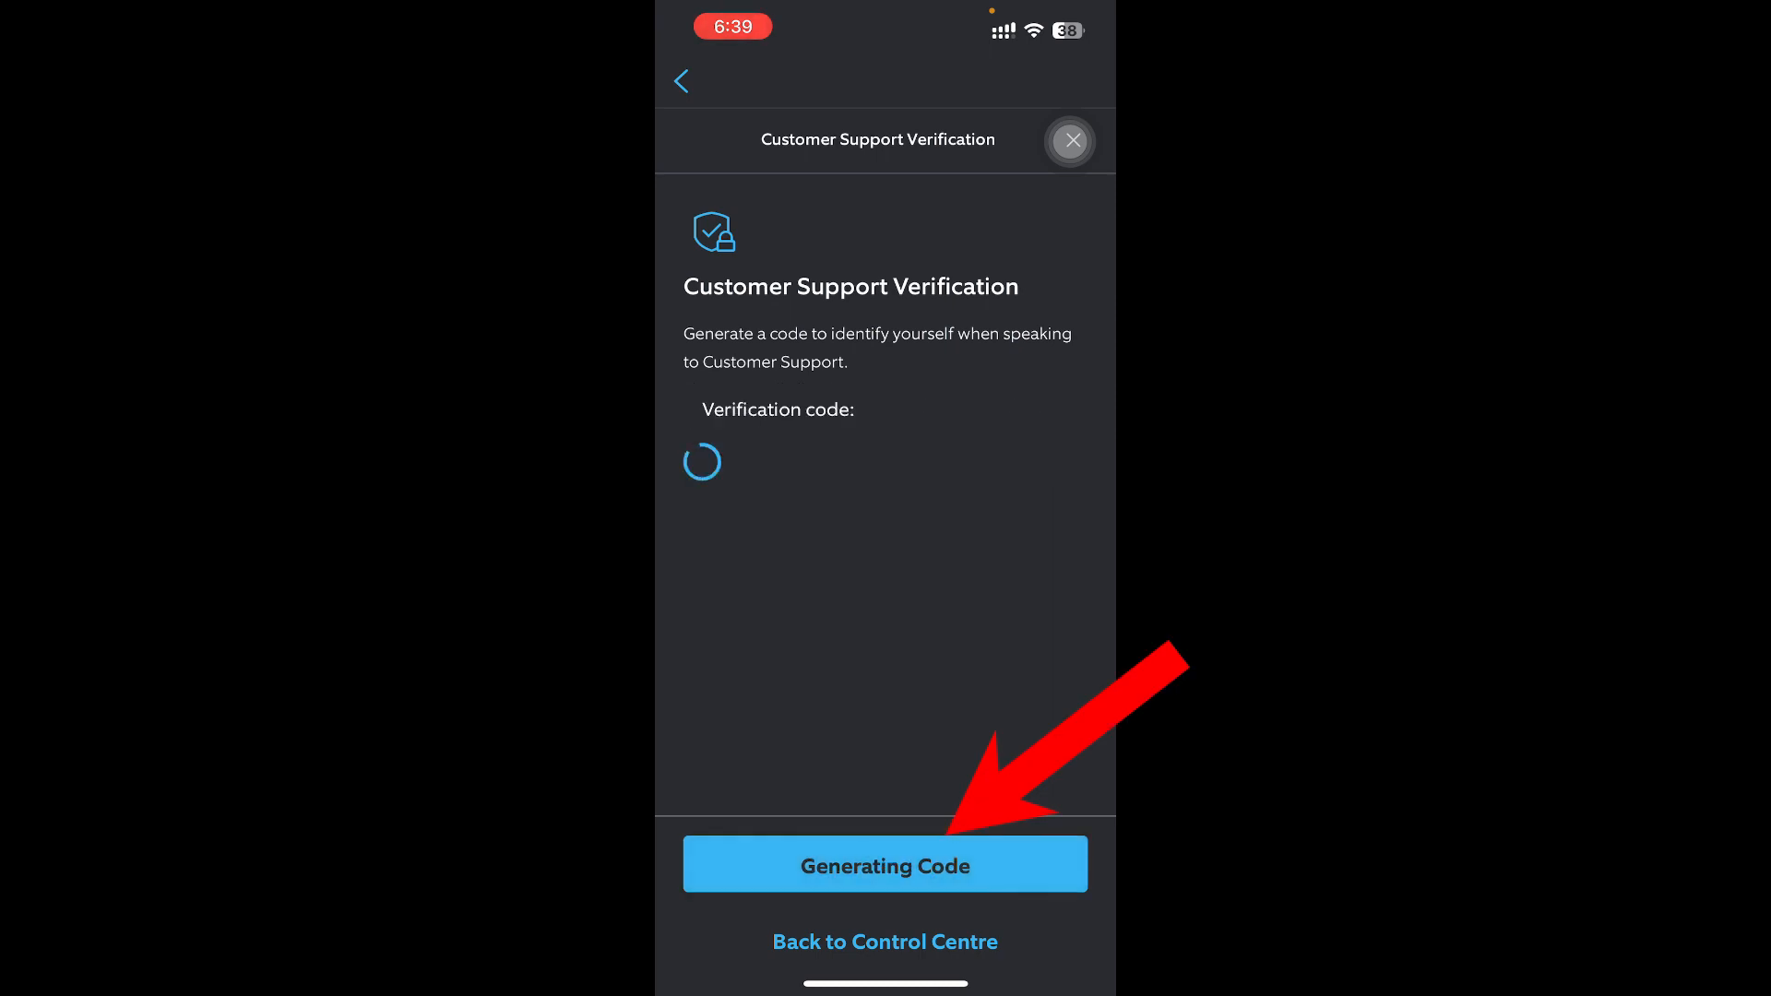
click(885, 865)
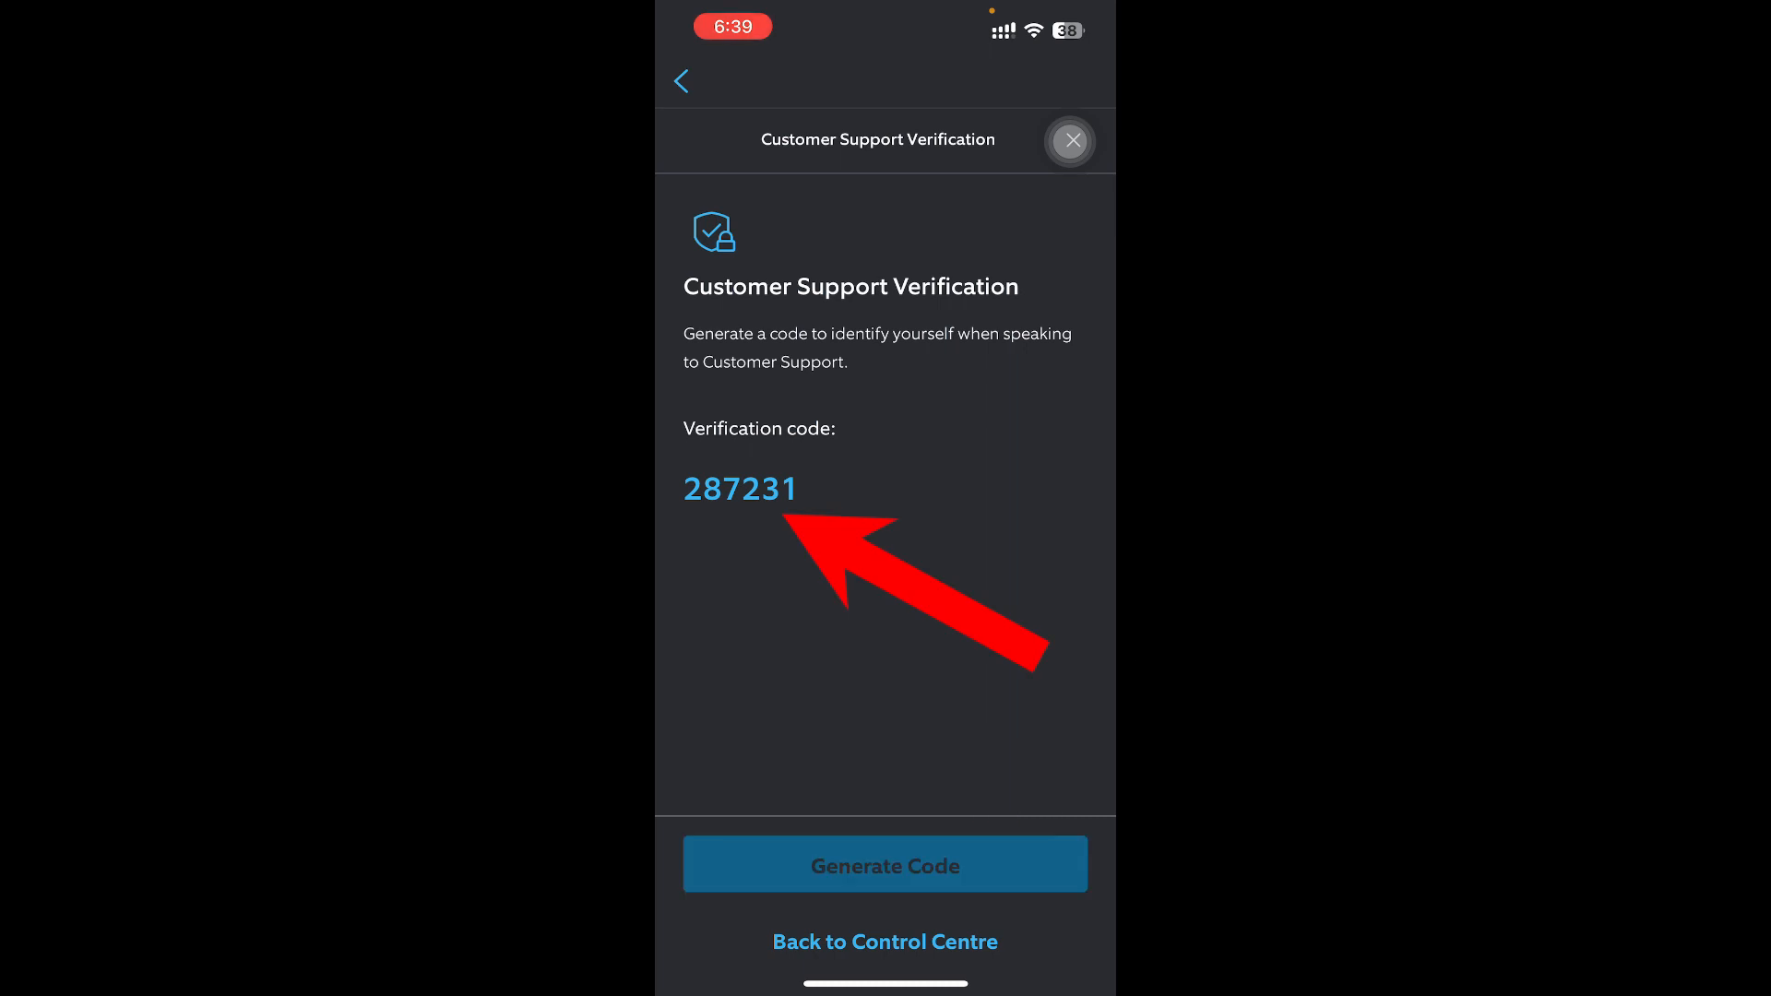
click(885, 866)
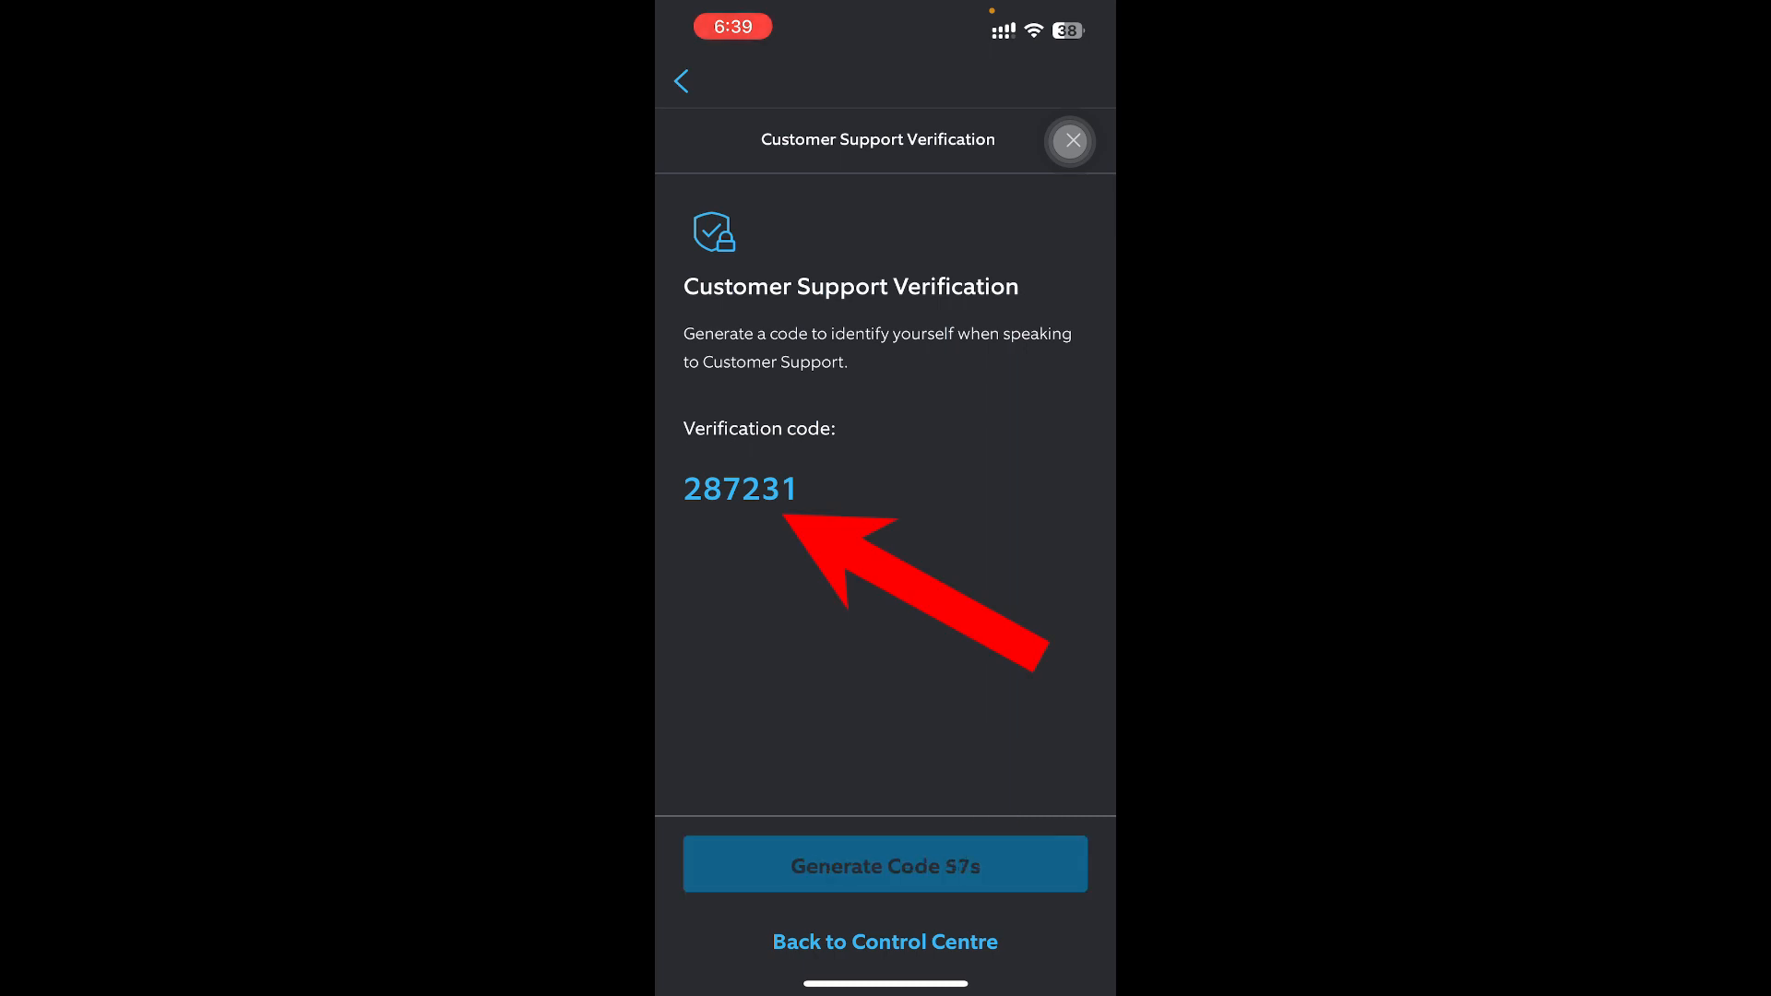